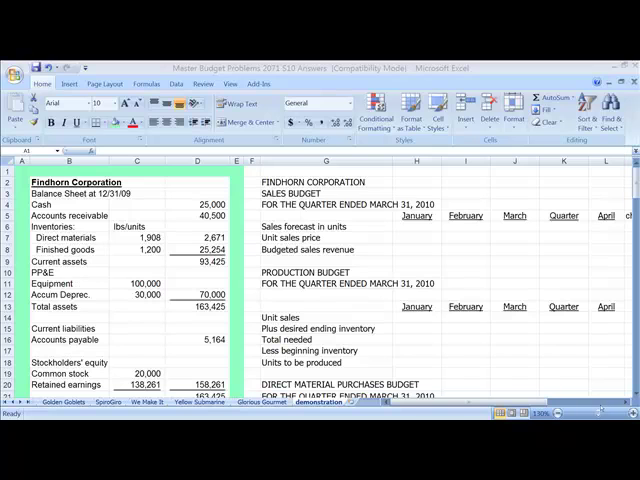
{"action": "mouse_move", "coordinate": [522, 312]}
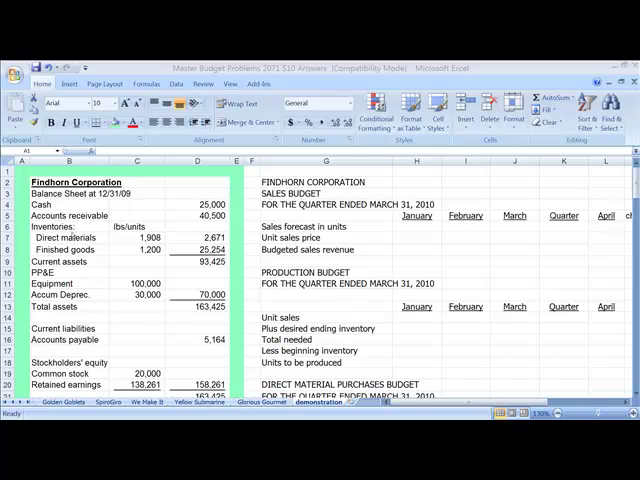
Review the direct materials and finished goods inventory assumptions, including the ending inventory percentage.
{"action": "left_click", "coordinate": [78, 234]}
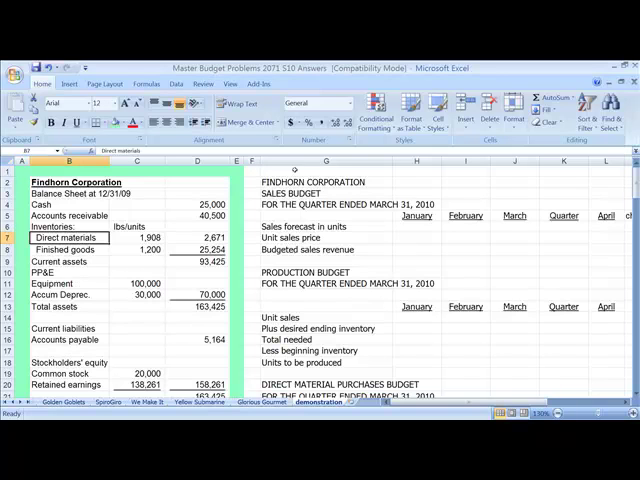
{"action": "left_click", "coordinate": [150, 238]}
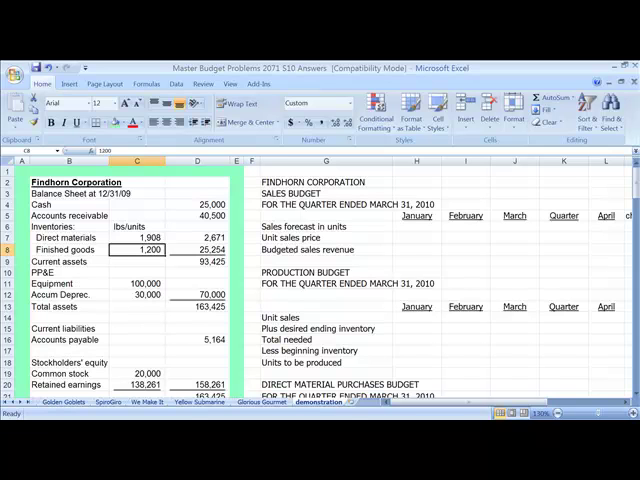
{"action": "scroll", "scroll_direction": "down", "scroll_amount": 3}
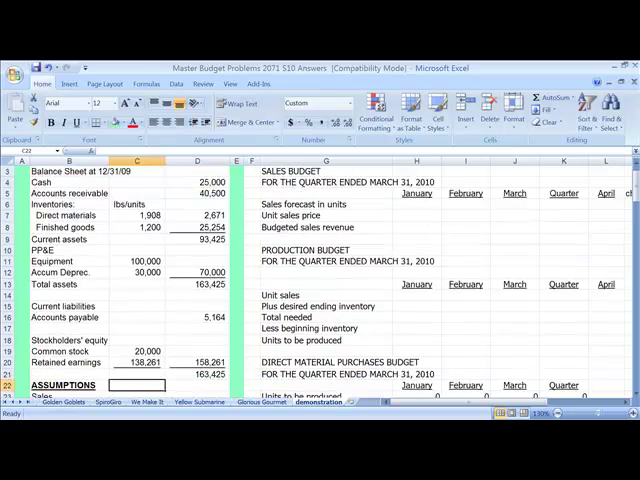
{"action": "scroll", "scroll_direction": "down", "scroll_amount": 3}
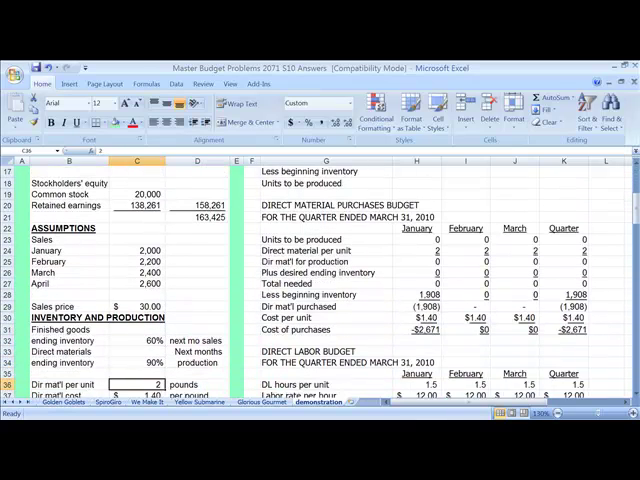
{"action": "scroll", "scroll_direction": "down", "scroll_amount": 3}
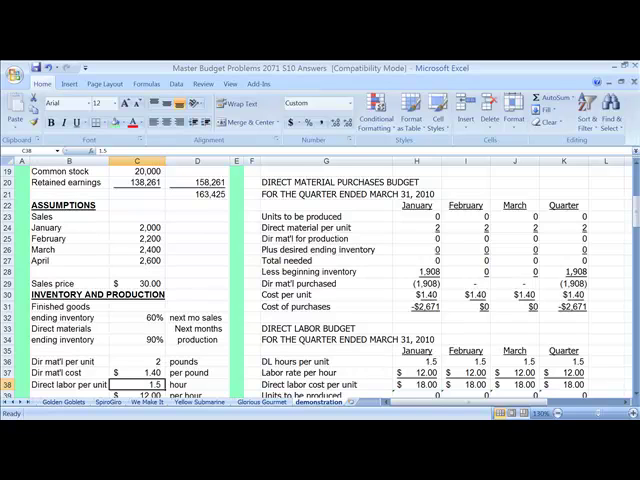
{"action": "left_click", "coordinate": [140, 284]}
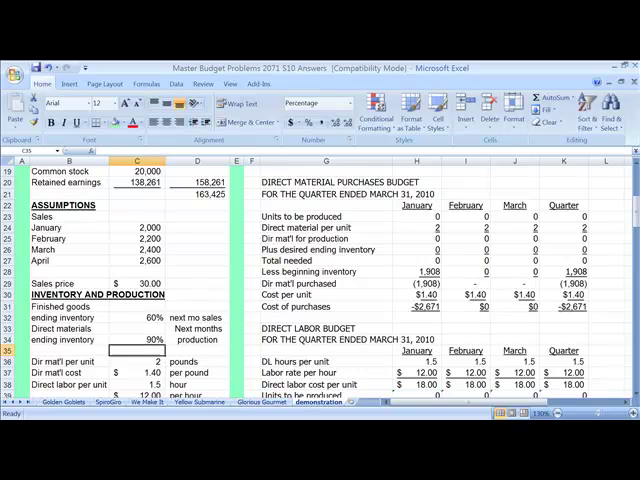
{"action": "scroll", "scroll_direction": "down", "scroll_amount": 3}
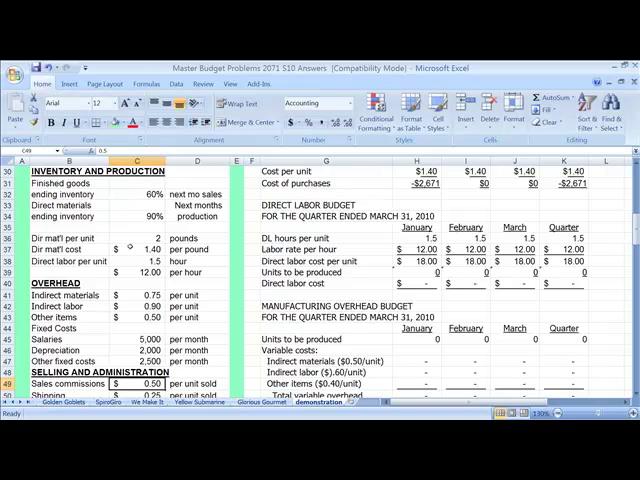
Review the direct labor rate per hour and the remaining budget assumptions below it.
{"action": "left_click", "coordinate": [128, 240]}
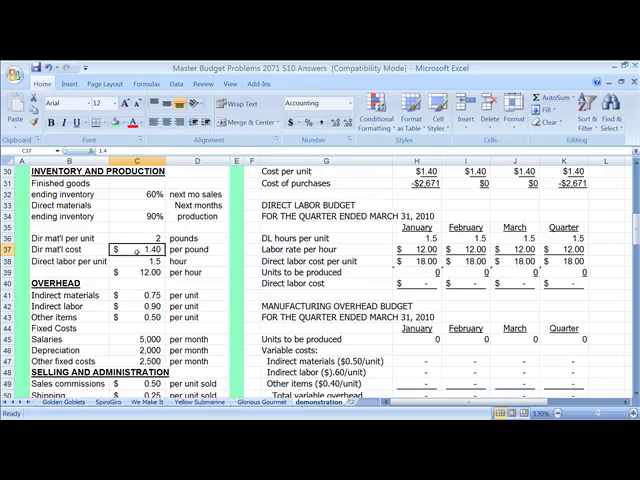
{"action": "left_click", "coordinate": [130, 260]}
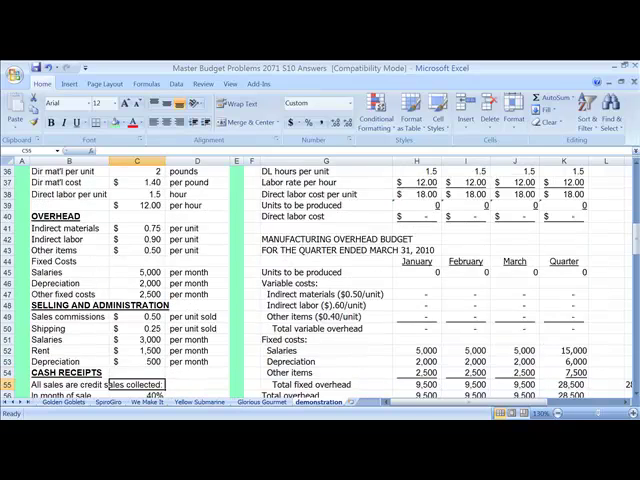
{"action": "scroll", "scroll_direction": "down", "scroll_amount": 3}
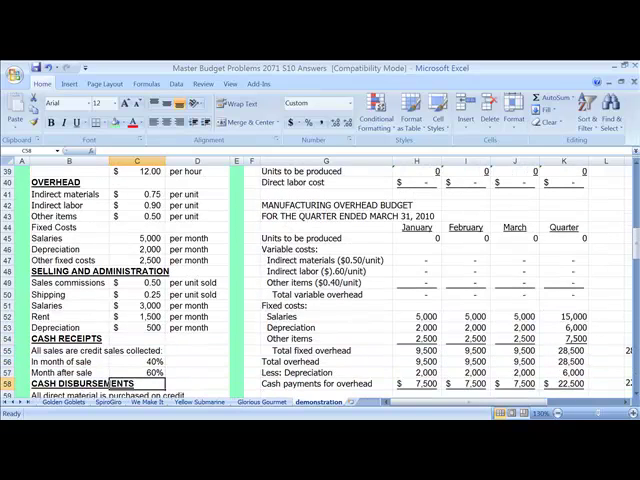
{"action": "scroll", "scroll_direction": "down", "scroll_amount": 3}
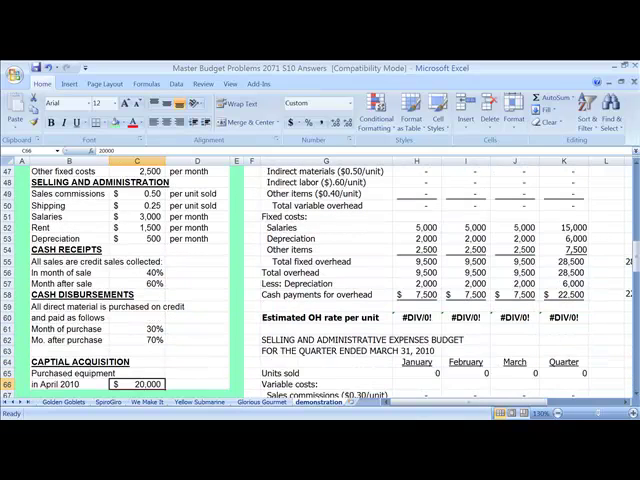
{"action": "scroll", "scroll_direction": "down", "scroll_amount": 3}
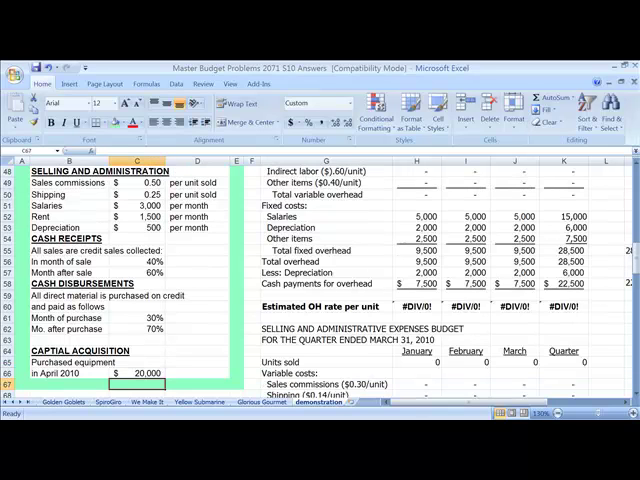
{"action": "scroll", "scroll_direction": "down", "scroll_amount": 3}
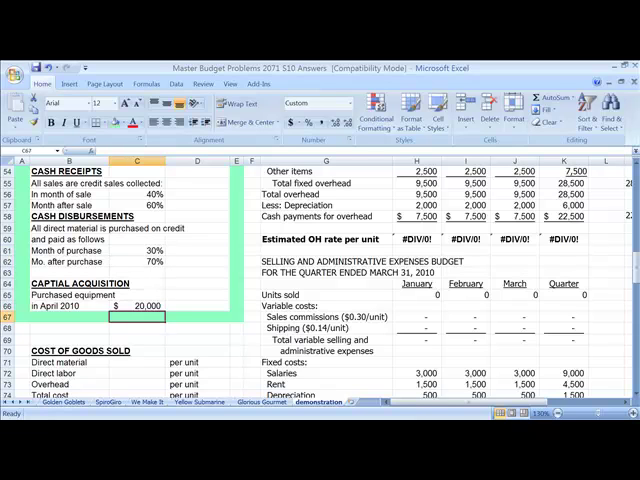
{"action": "scroll", "scroll_direction": "down", "scroll_amount": 3}
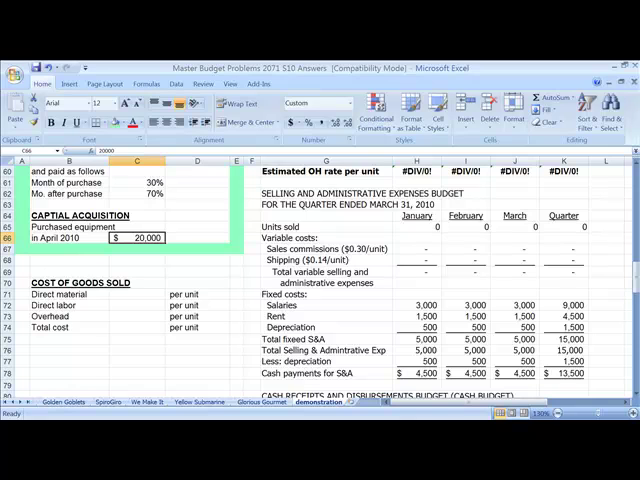
{"action": "scroll", "scroll_direction": "up", "scroll_amount": 3}
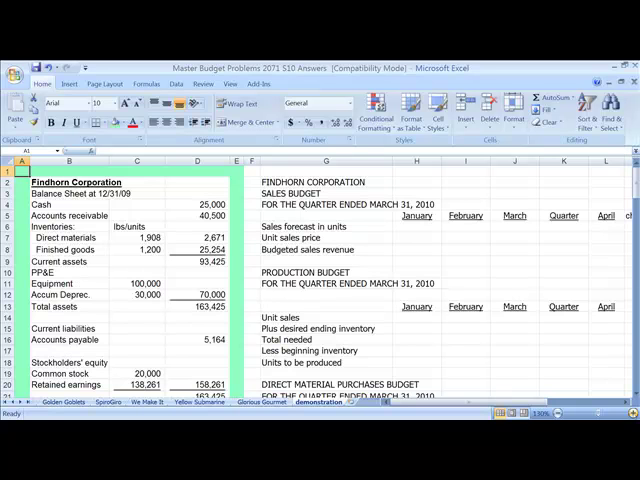
{"action": "scroll", "scroll_direction": "right", "scroll_amount": 3}
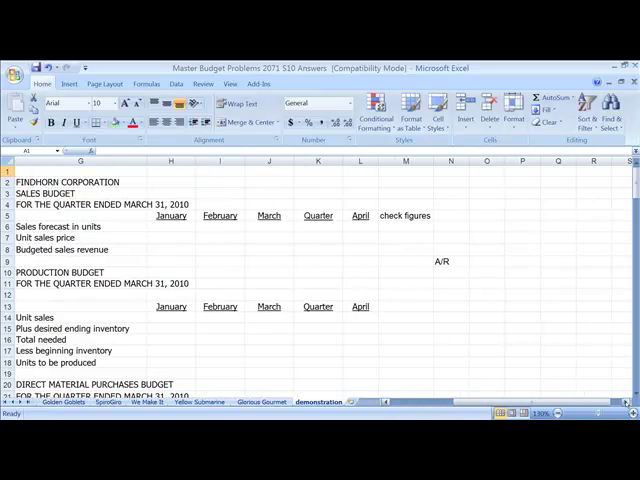
Enter January's sales forecast of 2,000 units in the sales budget.
{"action": "left_click", "coordinate": [170, 228]}
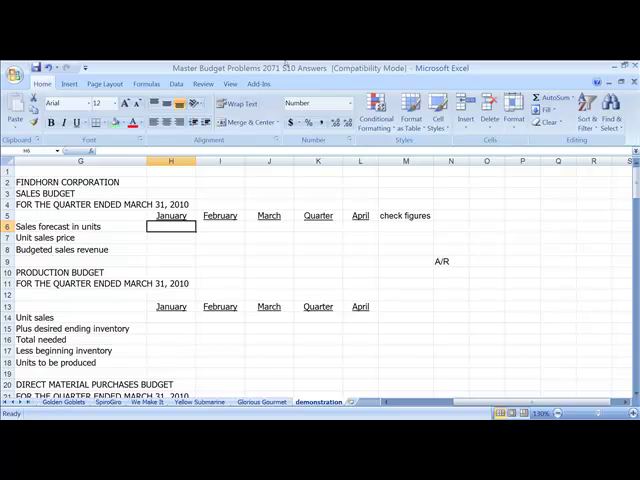
{"action": "mouse_move", "coordinate": [132, 252]}
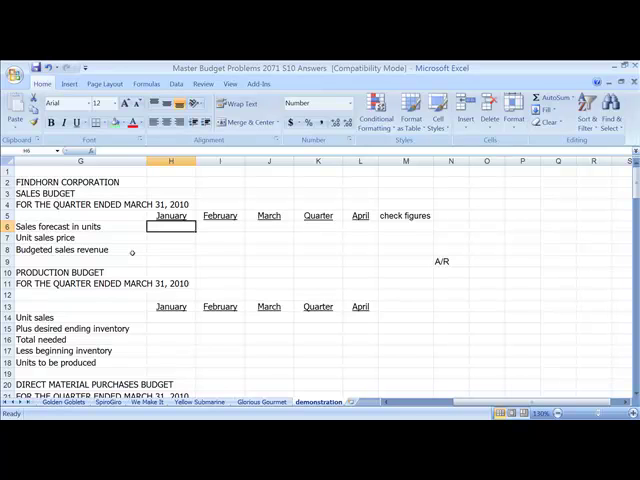
{"action": "type", "text": "="}
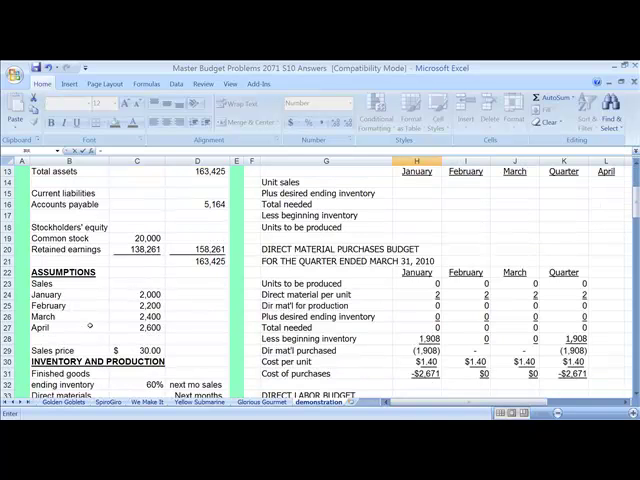
{"action": "scroll", "scroll_direction": "down", "scroll_amount": 3}
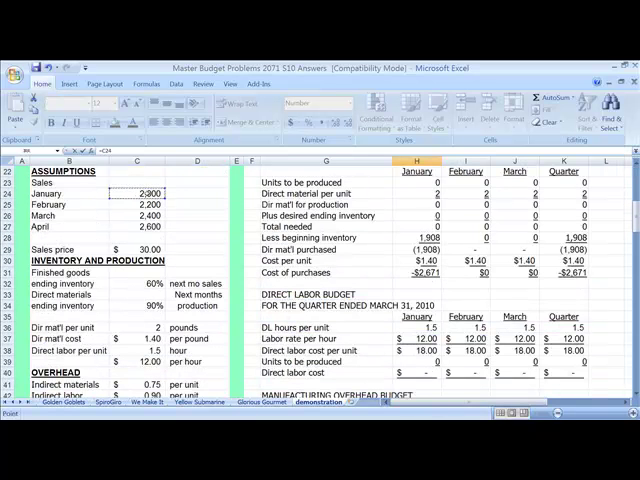
{"action": "type", "text": "2000"}
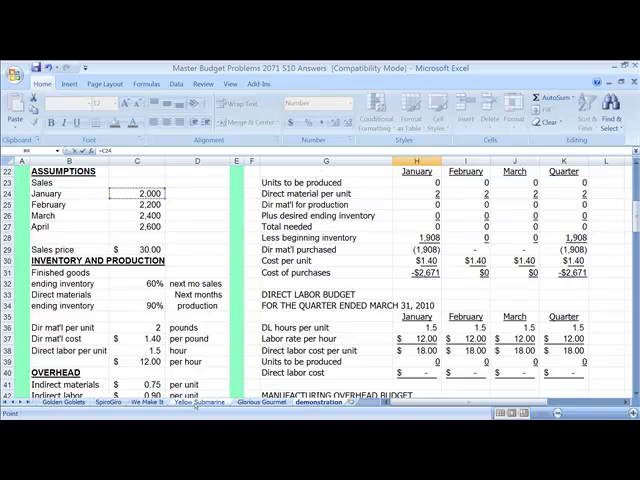
{"action": "scroll", "scroll_direction": "up", "scroll_amount": 3}
{"action": "type", "text": "="}
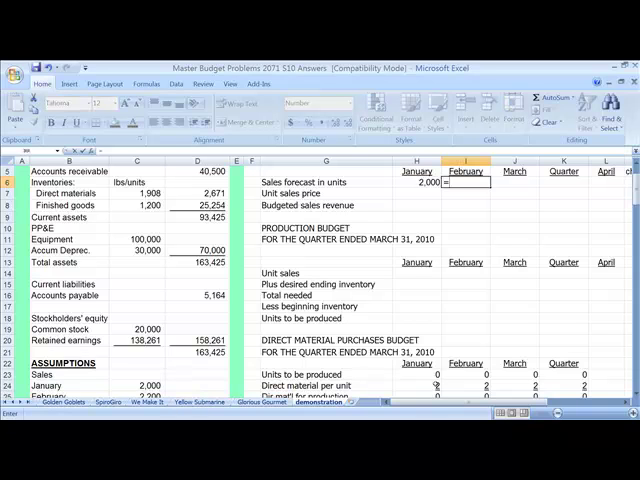
{"action": "scroll", "scroll_direction": "down", "scroll_amount": 3}
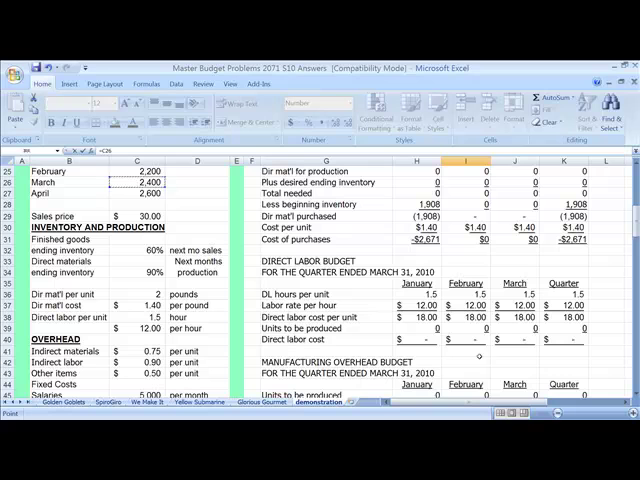
{"action": "scroll", "scroll_direction": "up", "scroll_amount": 3}
{"action": "type", "text": "="}
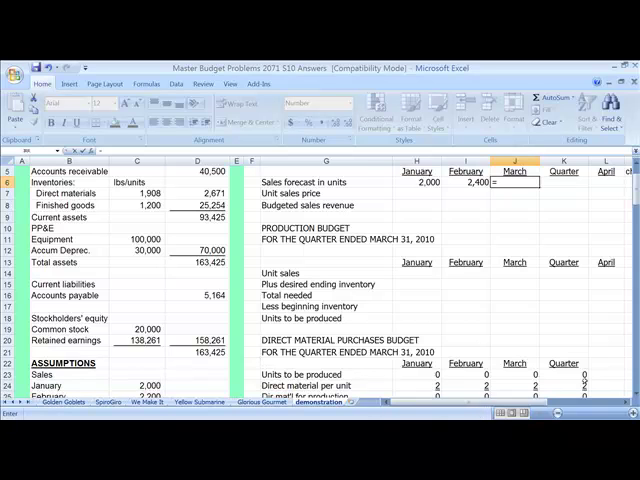
Link April's sales forecast of 2,600 units from the April sales assumption.
{"action": "scroll", "scroll_direction": "down", "scroll_amount": 3}
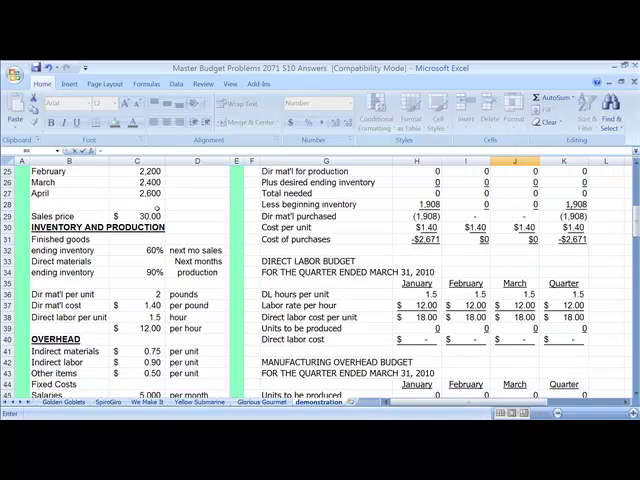
{"action": "left_click", "coordinate": [130, 186]}
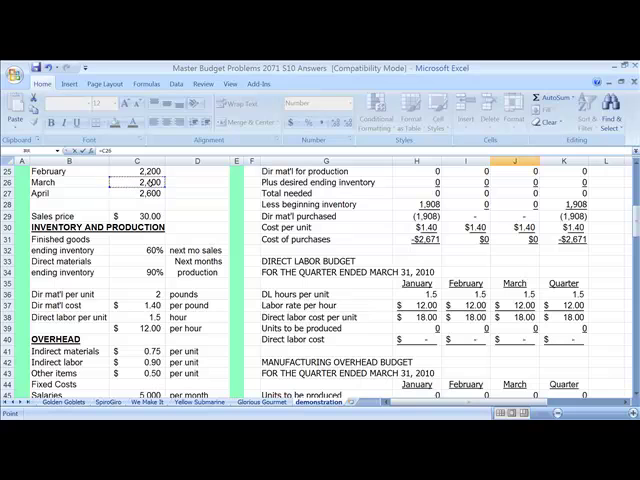
{"action": "scroll", "scroll_direction": "up", "scroll_amount": 3}
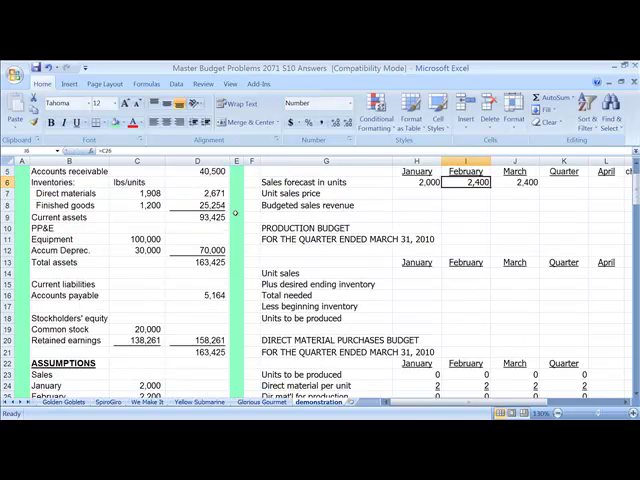
{"action": "scroll", "scroll_direction": "down", "scroll_amount": 3}
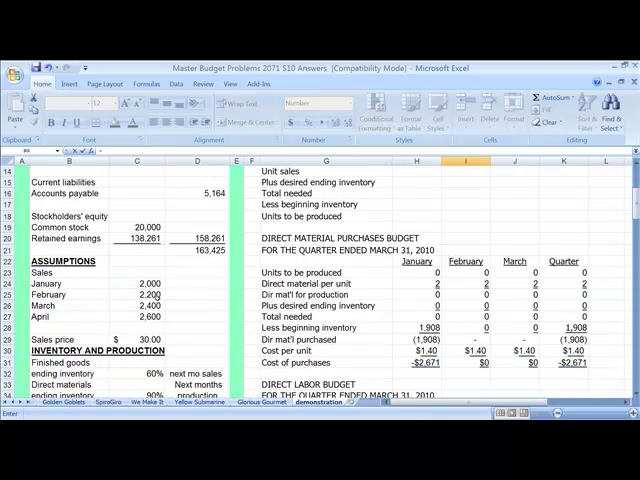
{"action": "scroll", "scroll_direction": "up", "scroll_amount": 3}
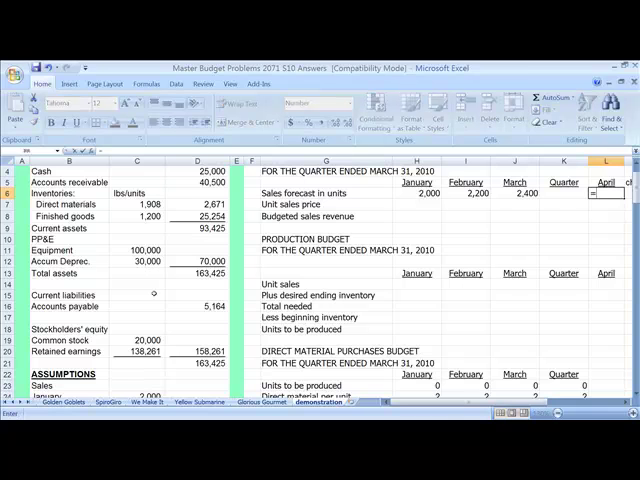
{"action": "scroll", "scroll_direction": "down", "scroll_amount": 3}
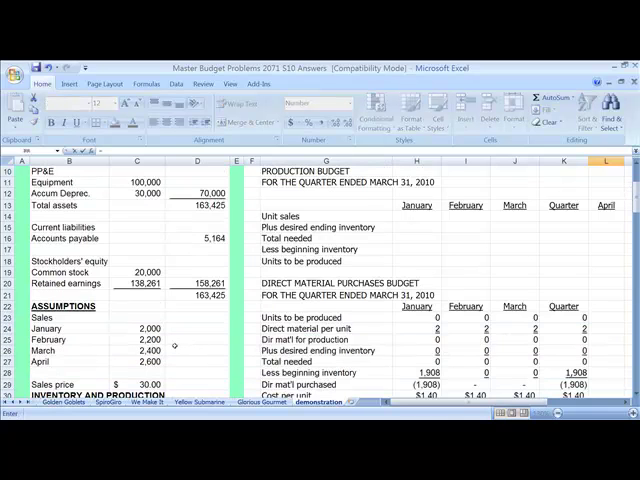
{"action": "scroll", "scroll_direction": "down", "scroll_amount": 3}
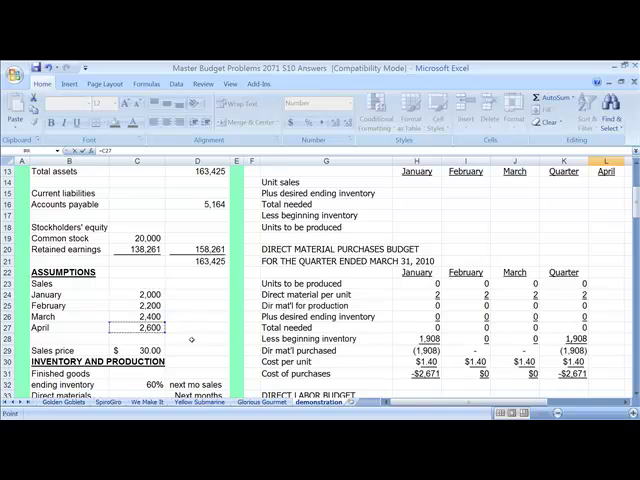
{"action": "scroll", "scroll_direction": "up", "scroll_amount": 3}
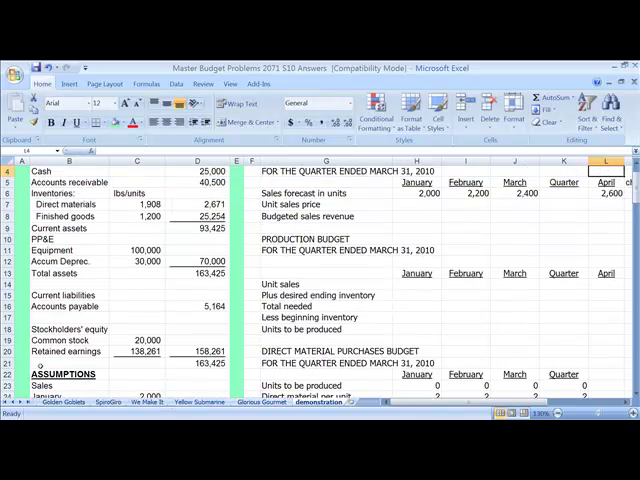
Start January's unit sales price formula and locate the $30.00 sales price assumption.
{"action": "left_click", "coordinate": [416, 192]}
{"action": "type", "text": "="}
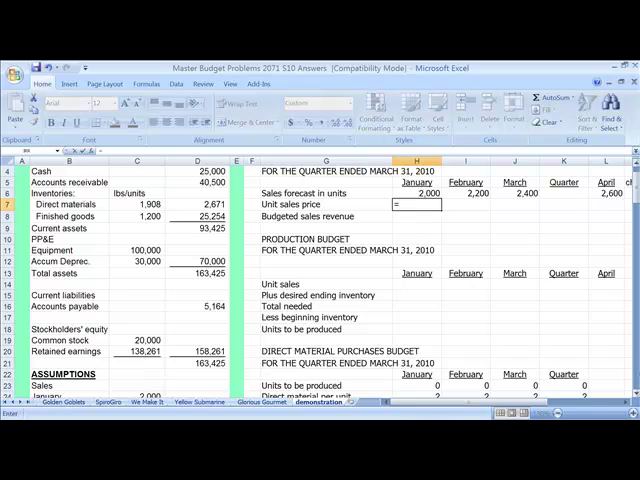
{"action": "scroll", "scroll_direction": "down", "scroll_amount": 3}
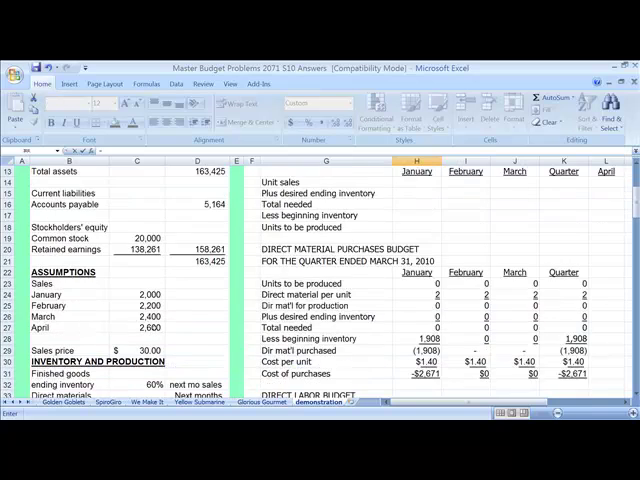
{"action": "scroll", "scroll_direction": "down", "scroll_amount": 3}
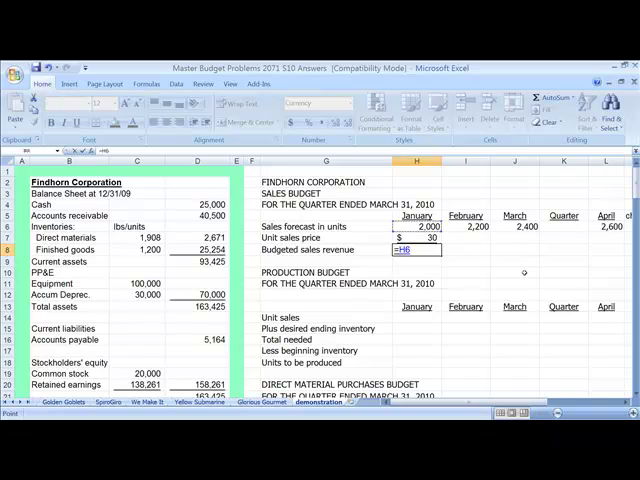
Compute January revenue as units times H7 ($60,000) and fill price and revenue across to $66,000 and $72,000.
{"action": "type", "text": "*H7"}
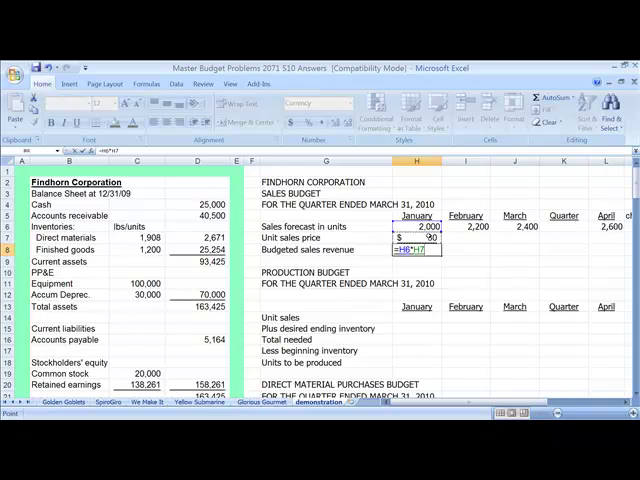
{"action": "key", "text": "Return"}
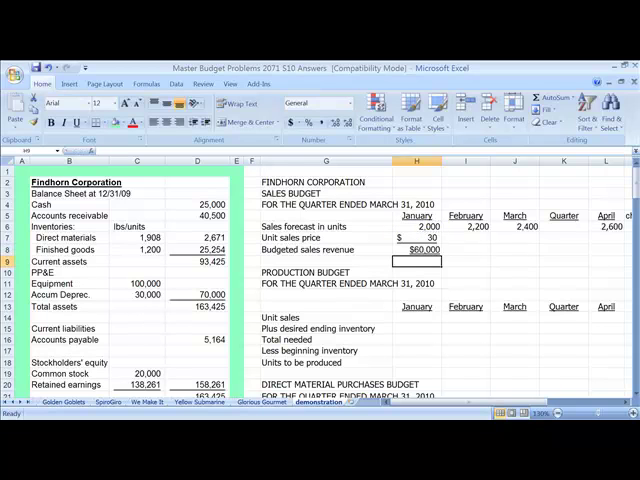
{"action": "left_click_drag", "start_coordinate": [418, 238], "coordinate": [418, 250]}
{"action": "type", "text": "=K7"}
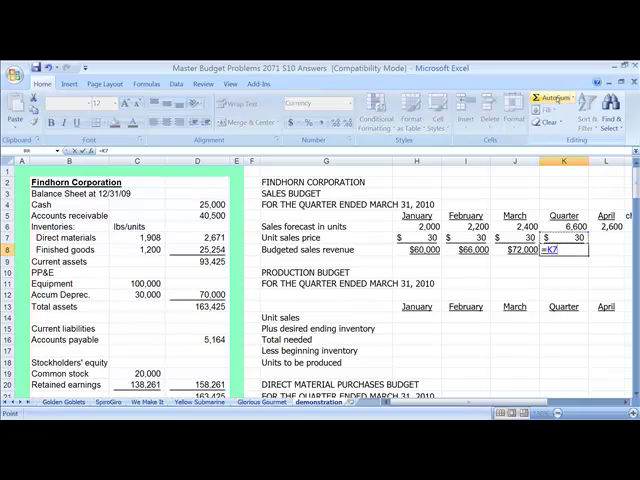
Compute the quarter's budgeted revenue of $198,000 as K6 times K7.
{"action": "type", "text": "K6"}
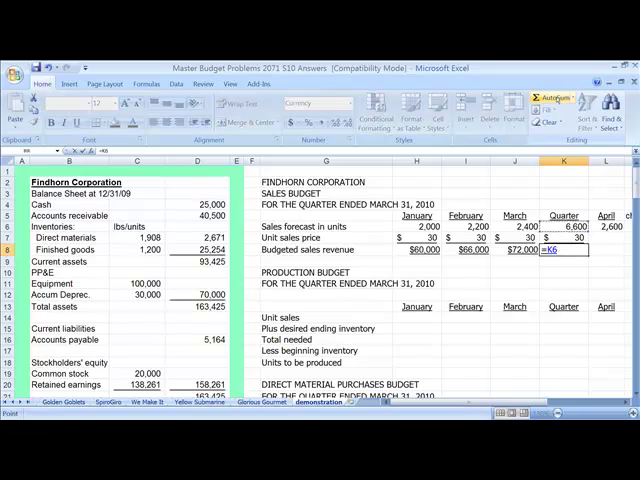
{"action": "key", "text": "Return"}
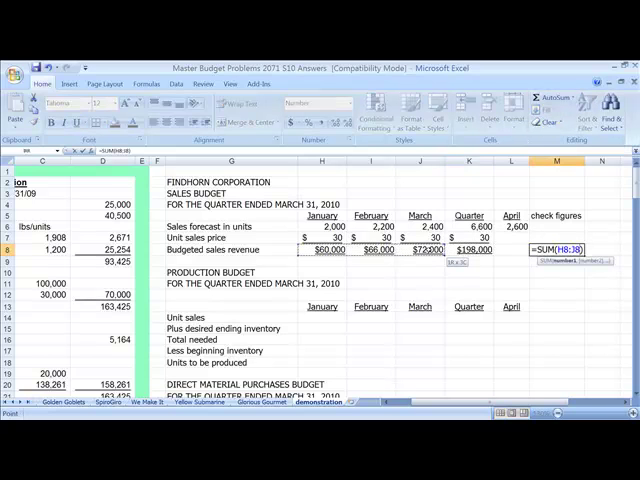
Confirm the check-figure SUM(H8:J8) of 198,000 matching the quarter total.
{"action": "key", "text": "Return"}
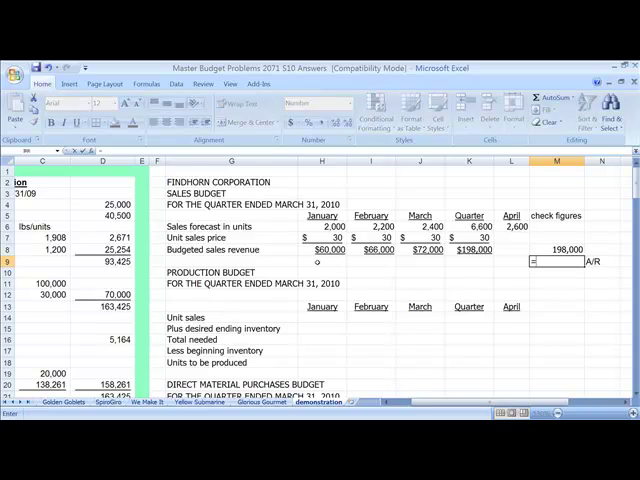
Begin the A/R formula as =J8* and locate the cash receipts collection percentages in the assumptions.
{"action": "type", "text": "=J8"}
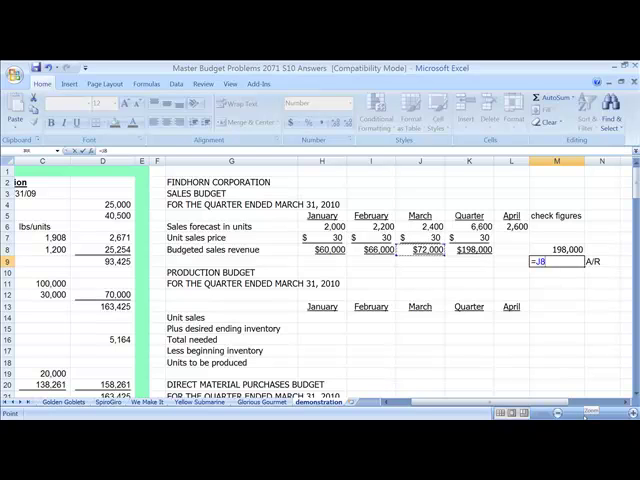
{"action": "type", "text": "*"}
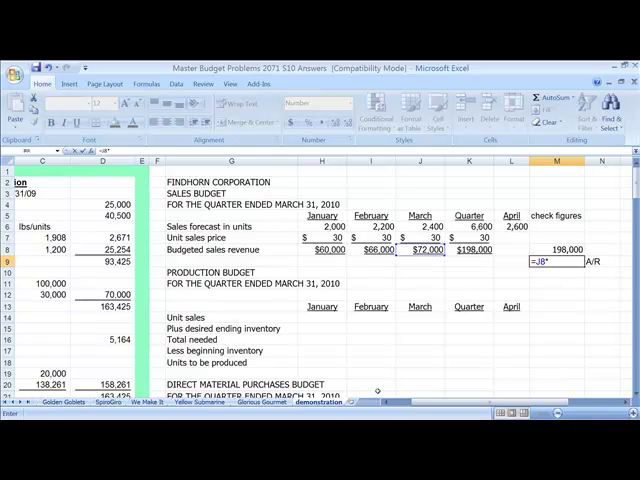
{"action": "scroll", "scroll_direction": "down", "scroll_amount": 3}
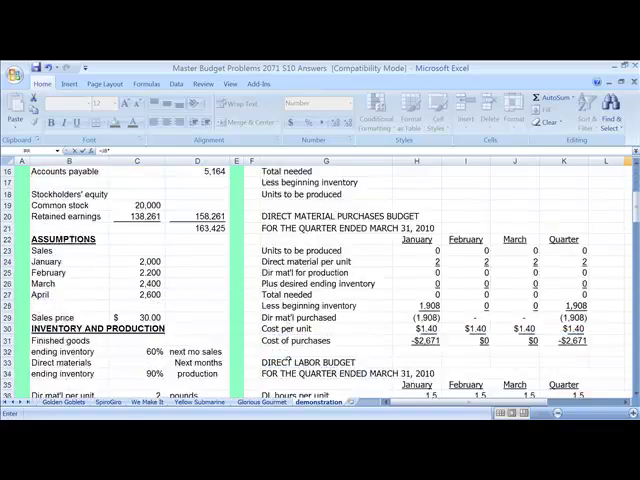
{"action": "scroll", "scroll_direction": "down", "scroll_amount": 3}
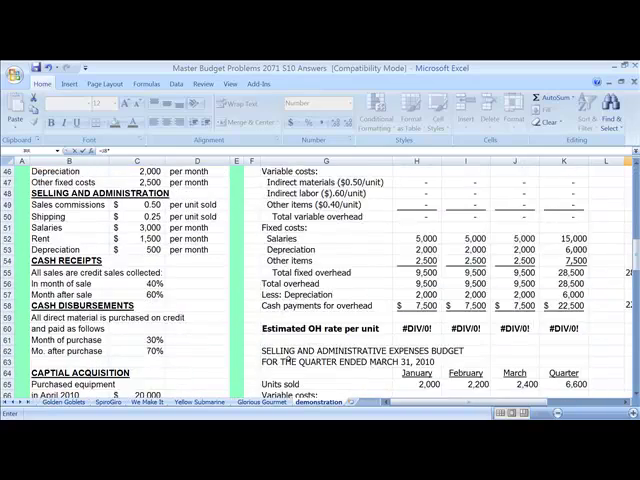
{"action": "scroll", "scroll_direction": "down", "scroll_amount": 3}
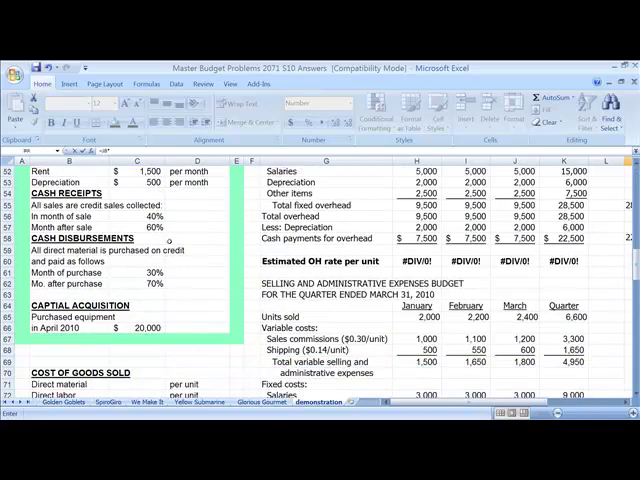